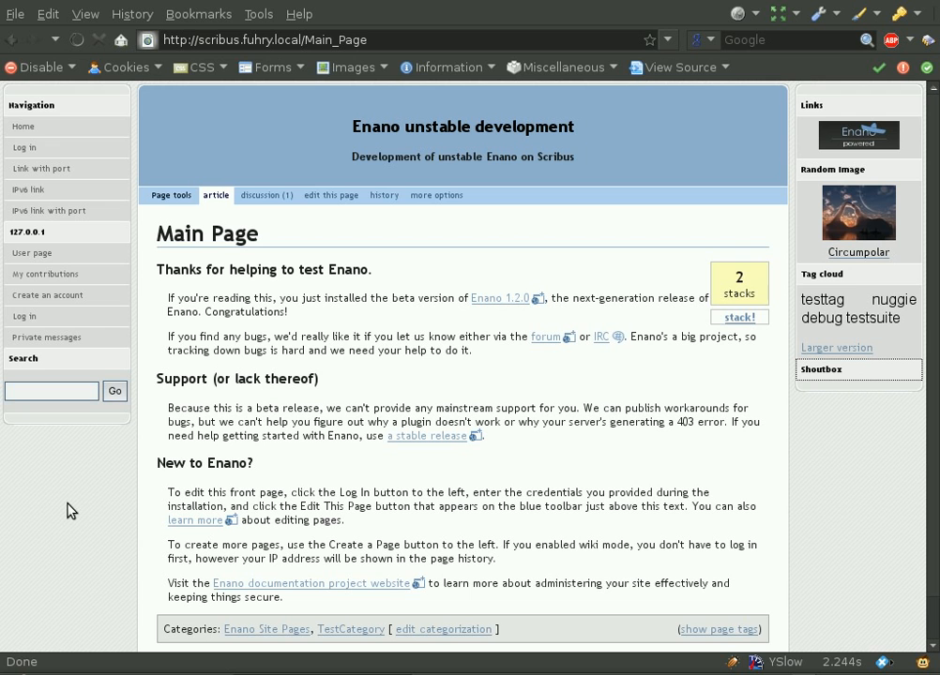
Log in as user 'Dan' and dismiss the login success message
{"action": "left_click", "coordinate": [23, 315]}
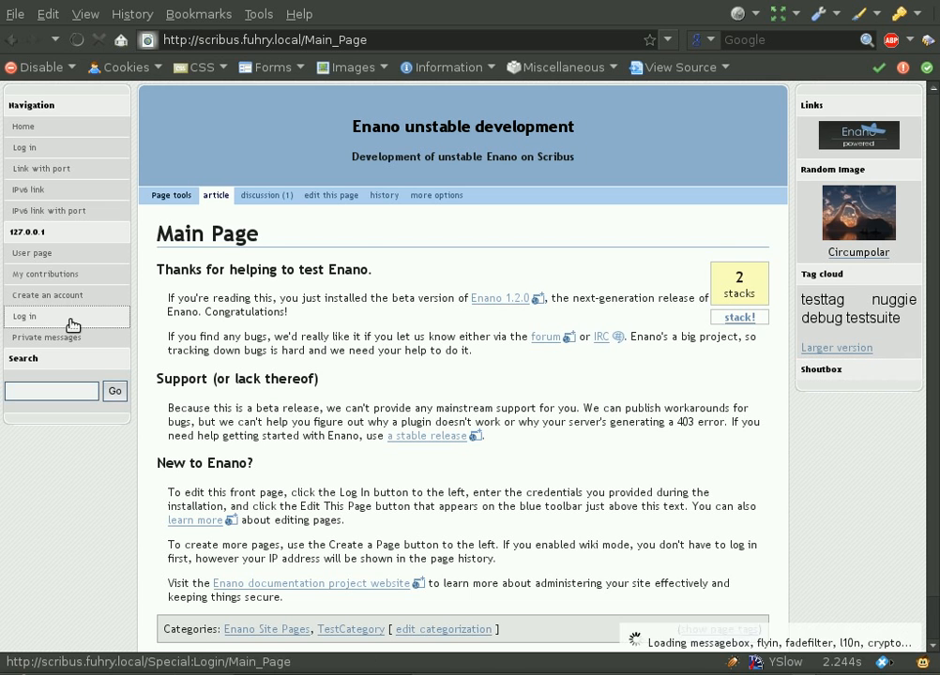
{"action": "left_click", "coordinate": [25, 315]}
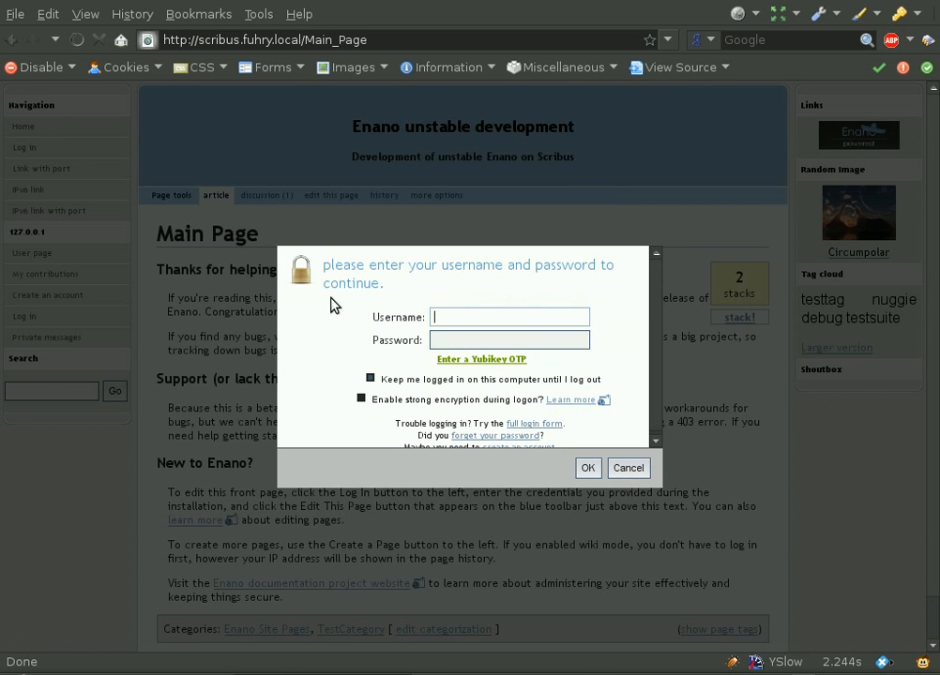
{"action": "type", "text": "Dan"}
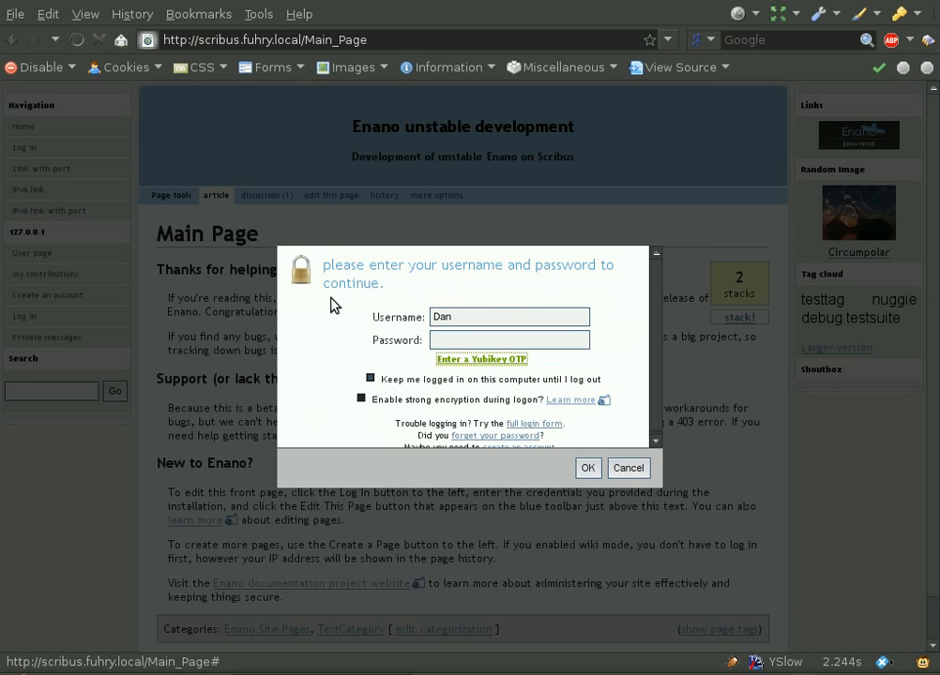
{"action": "left_click", "coordinate": [480, 360]}
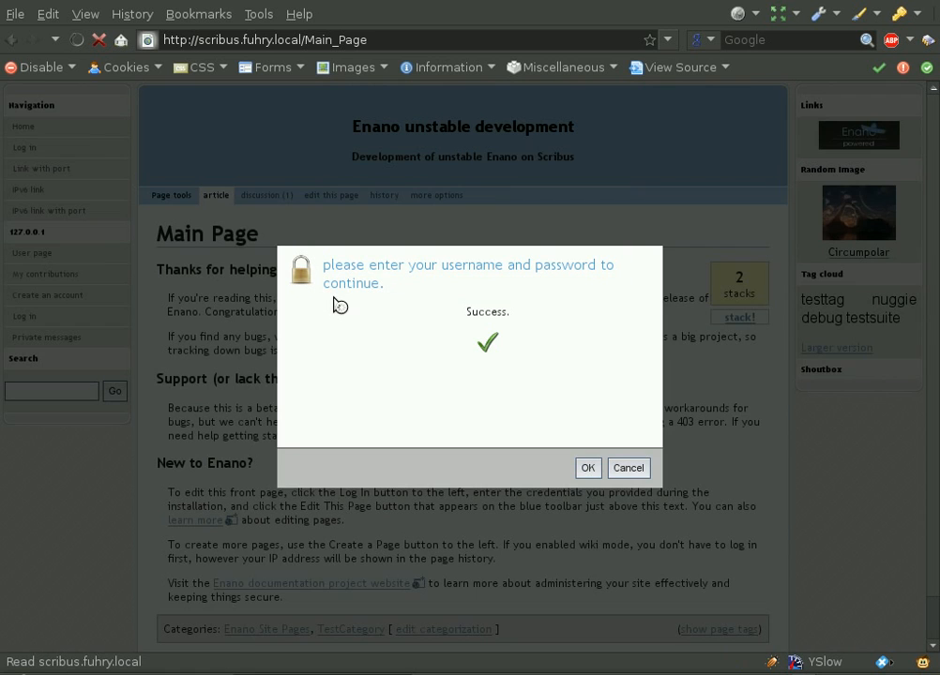
{"action": "left_click", "coordinate": [589, 468]}
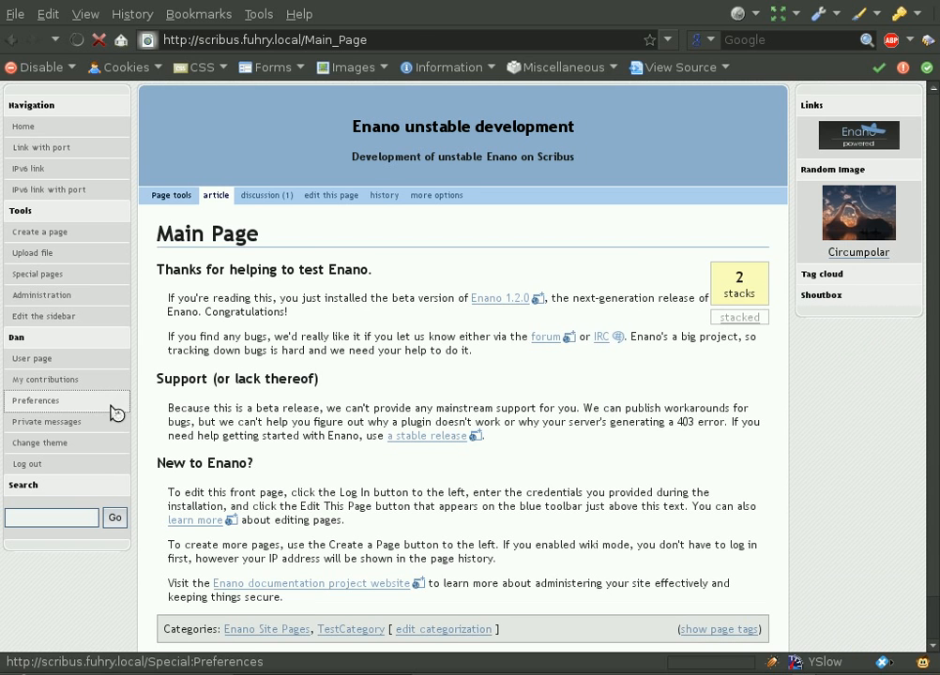
Open Preferences and show the Yubikey section of Edit Profile with its enrolled key
{"action": "left_click", "coordinate": [34, 402]}
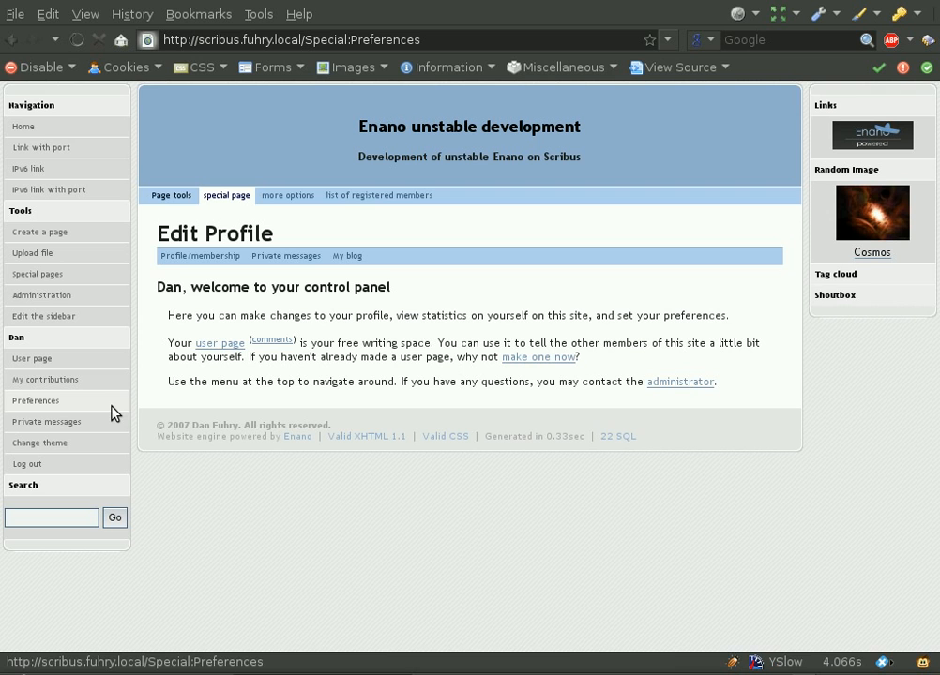
{"action": "left_click", "coordinate": [198, 255]}
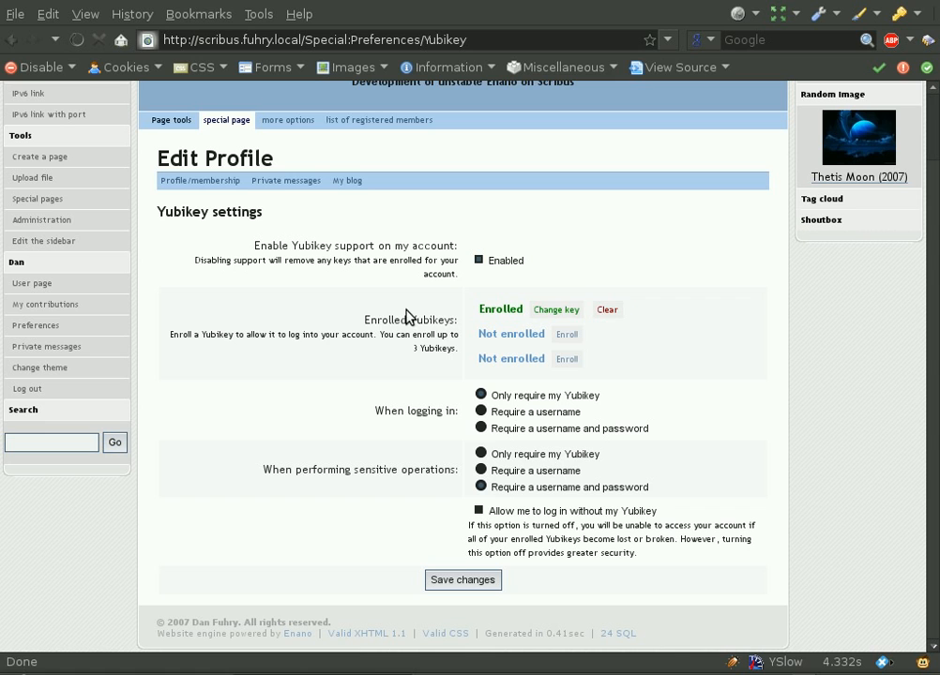
{"action": "mouse_move", "coordinate": [356, 321]}
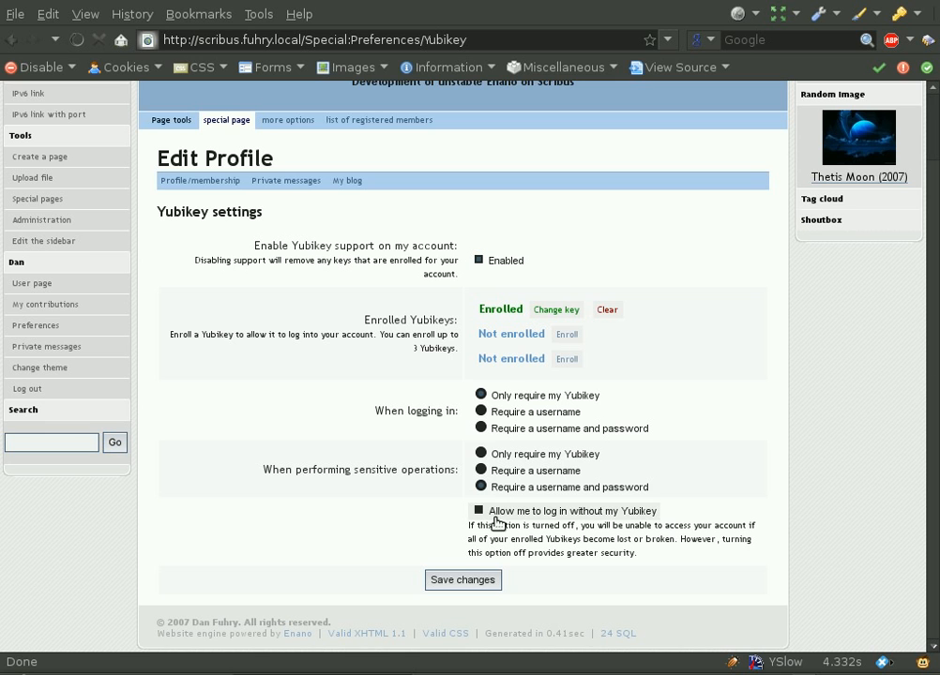
{"action": "mouse_move", "coordinate": [379, 533]}
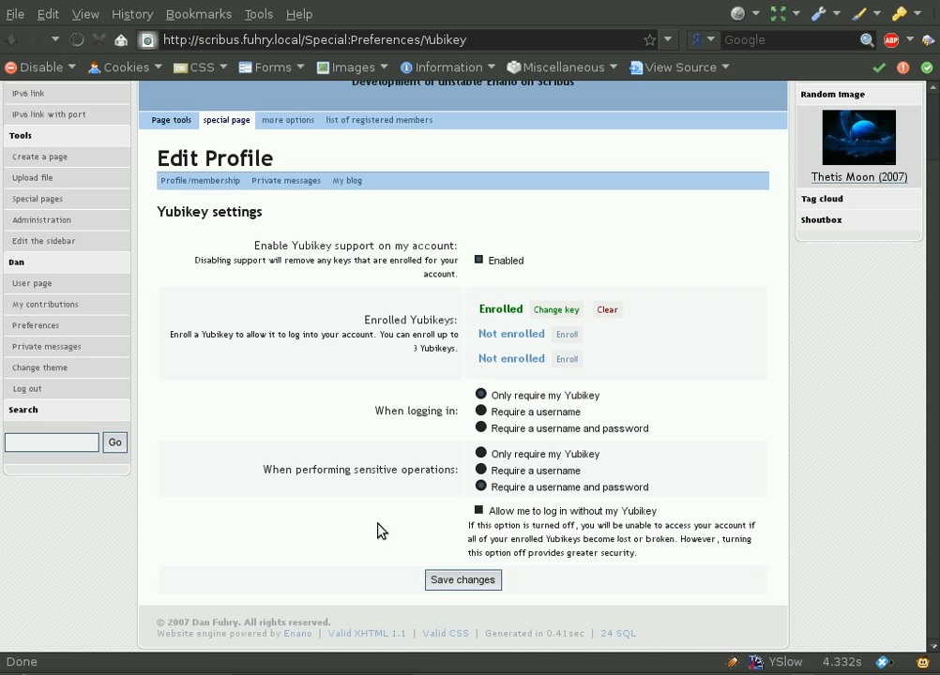
{"action": "mouse_move", "coordinate": [84, 223]}
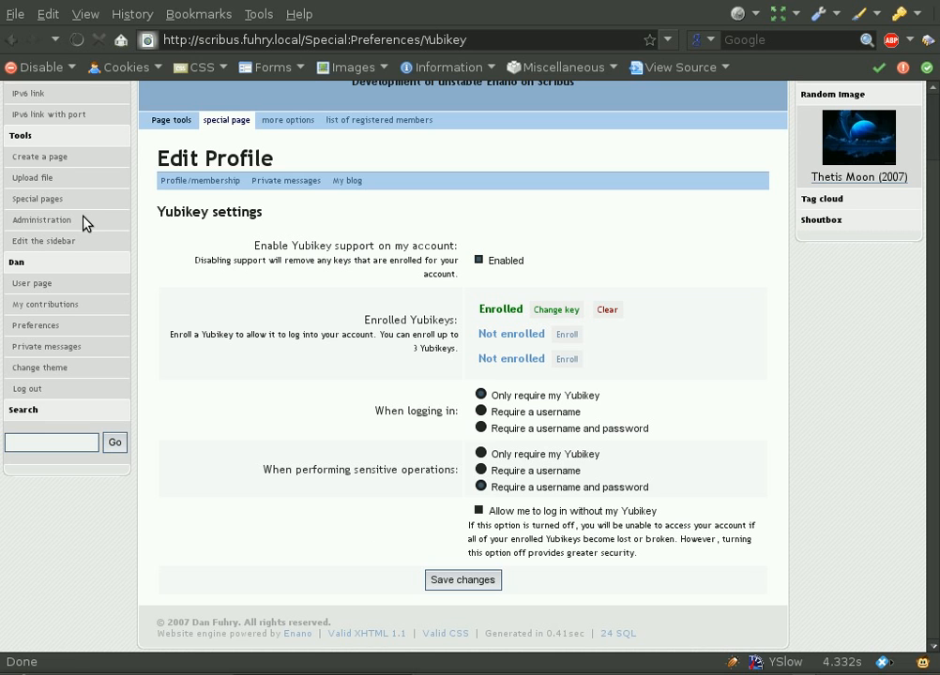
Re-enter the password to verify identity and reach the administration panel welcome page
{"action": "left_click", "coordinate": [41, 219]}
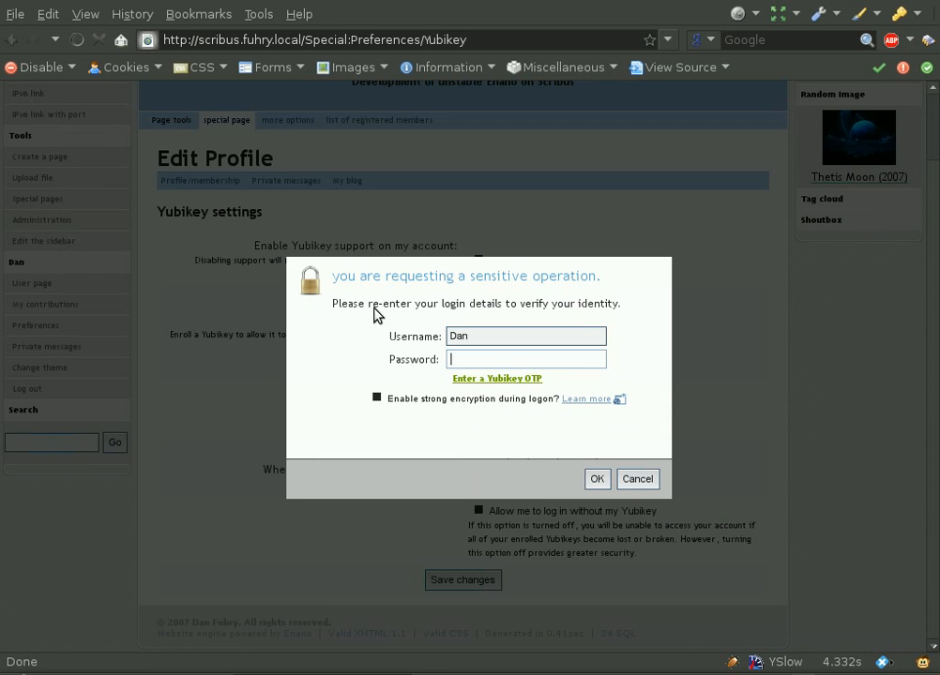
{"action": "type", "text": "••"}
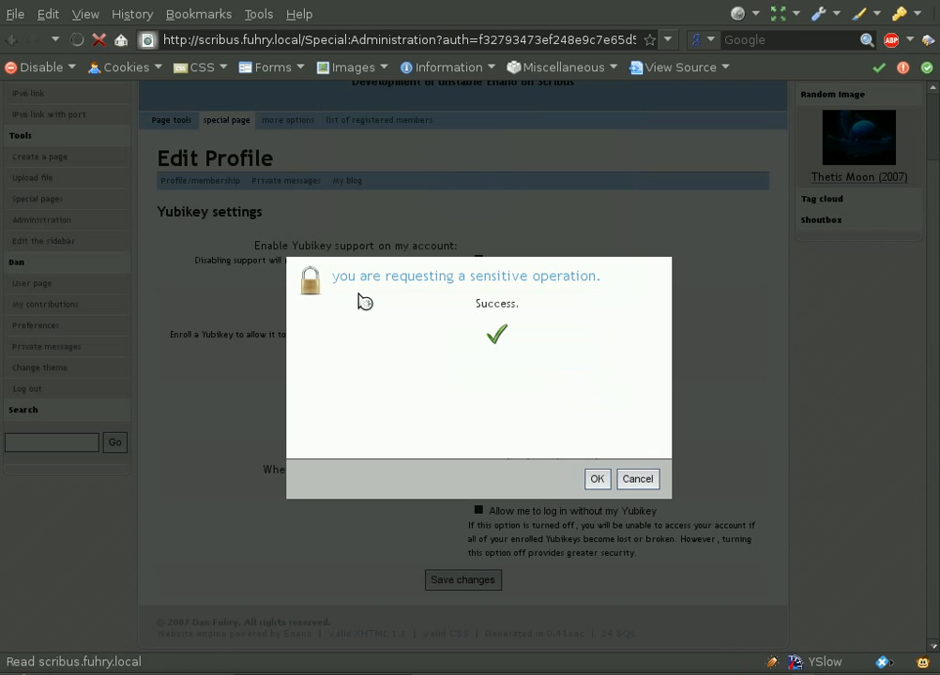
{"action": "left_click", "coordinate": [597, 479]}
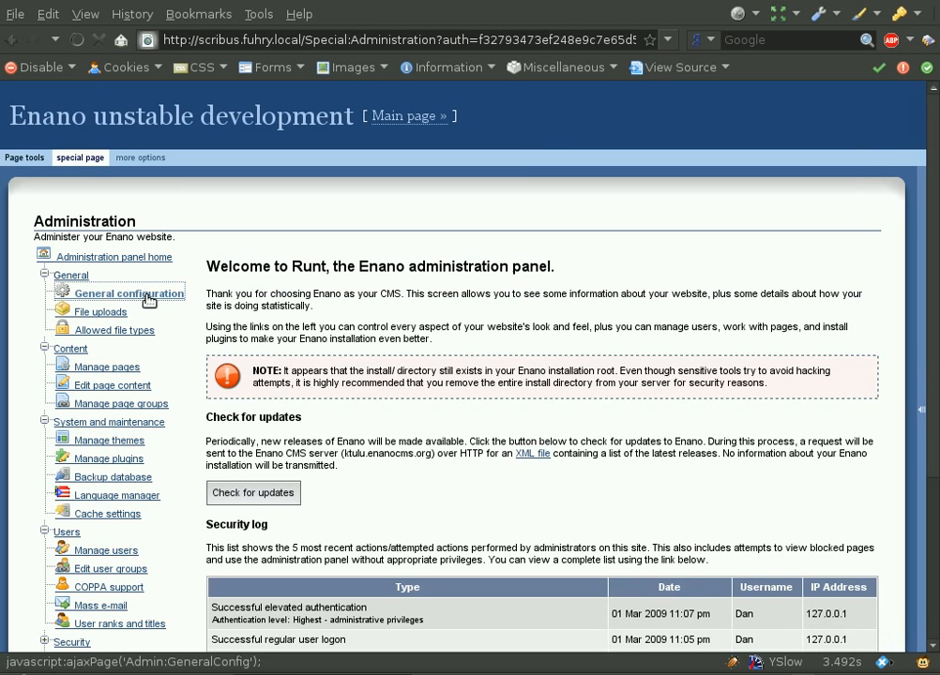
Show General configuration's Yubikey authentication section with client ID 1710 and server URL
{"action": "left_click", "coordinate": [129, 293]}
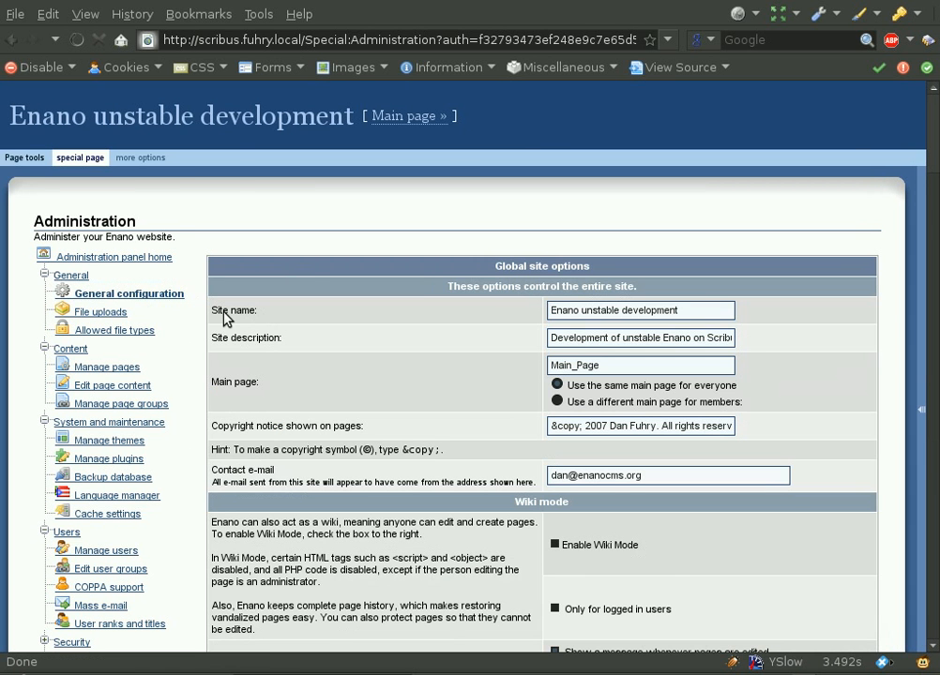
{"action": "scroll", "scroll_direction": "down", "scroll_amount": 3}
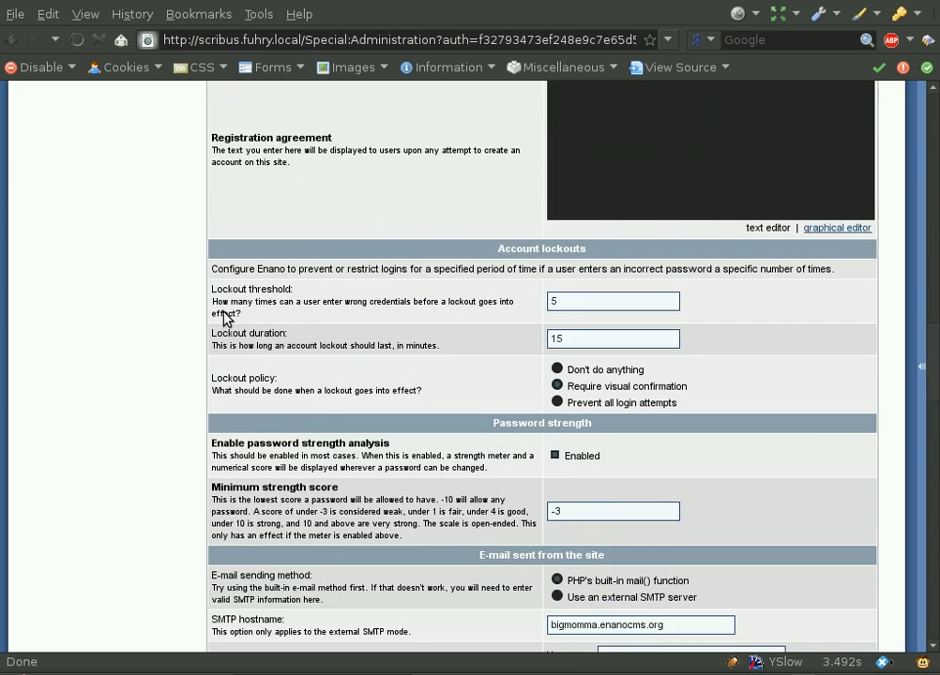
{"action": "scroll", "scroll_direction": "down", "scroll_amount": 3}
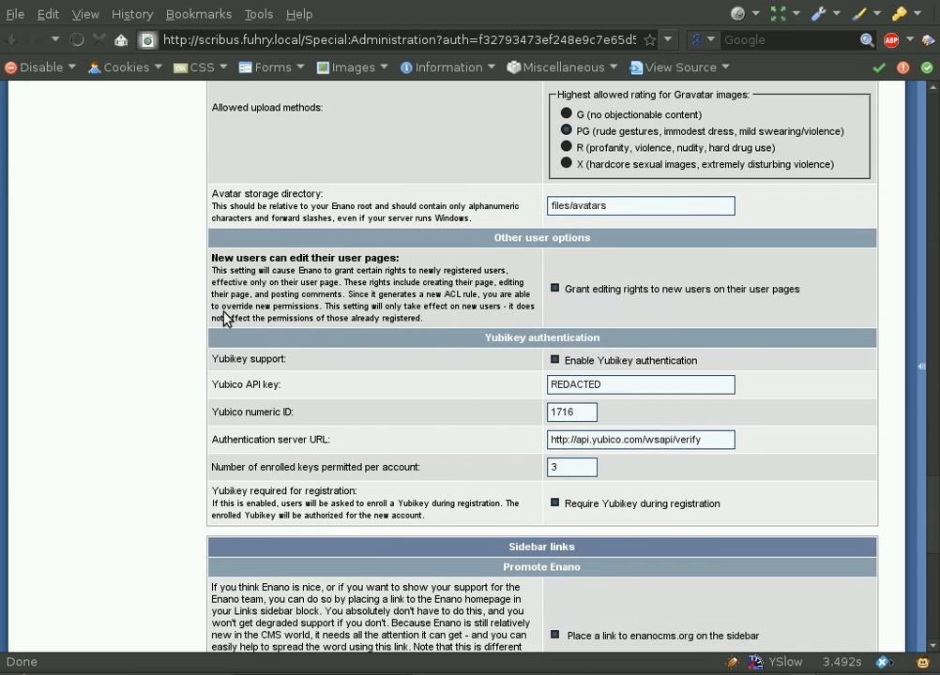
{"action": "scroll", "scroll_direction": "down", "scroll_amount": 3}
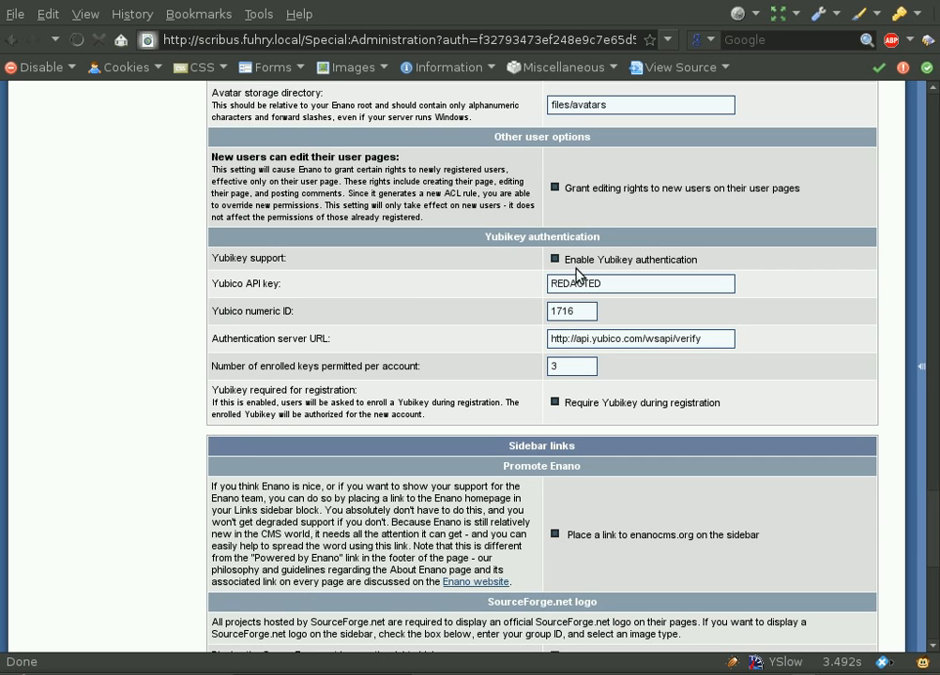
{"action": "mouse_move", "coordinate": [490, 270]}
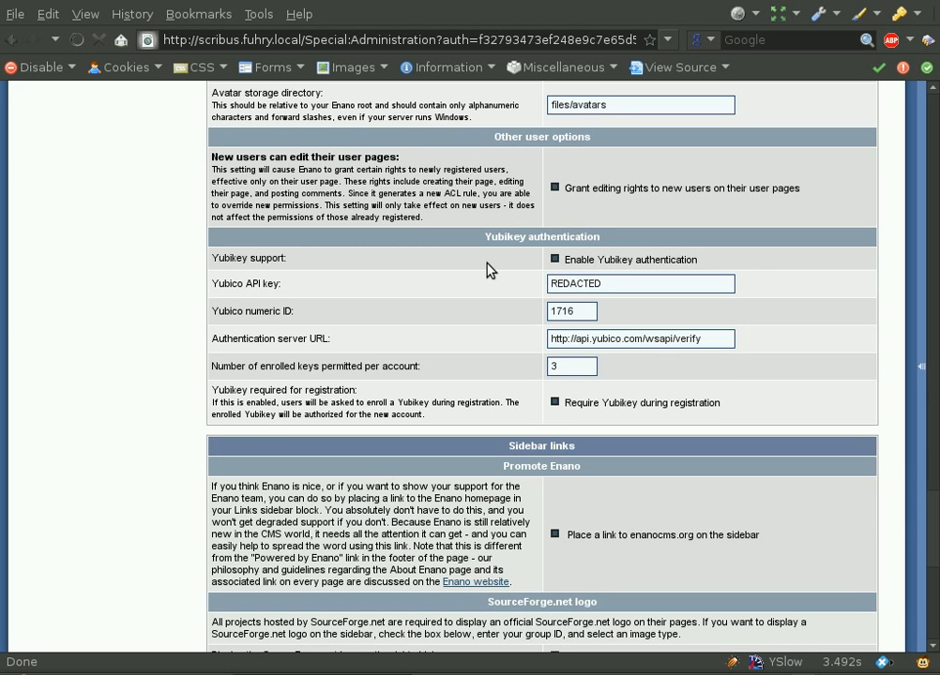
{"action": "mouse_move", "coordinate": [465, 255]}
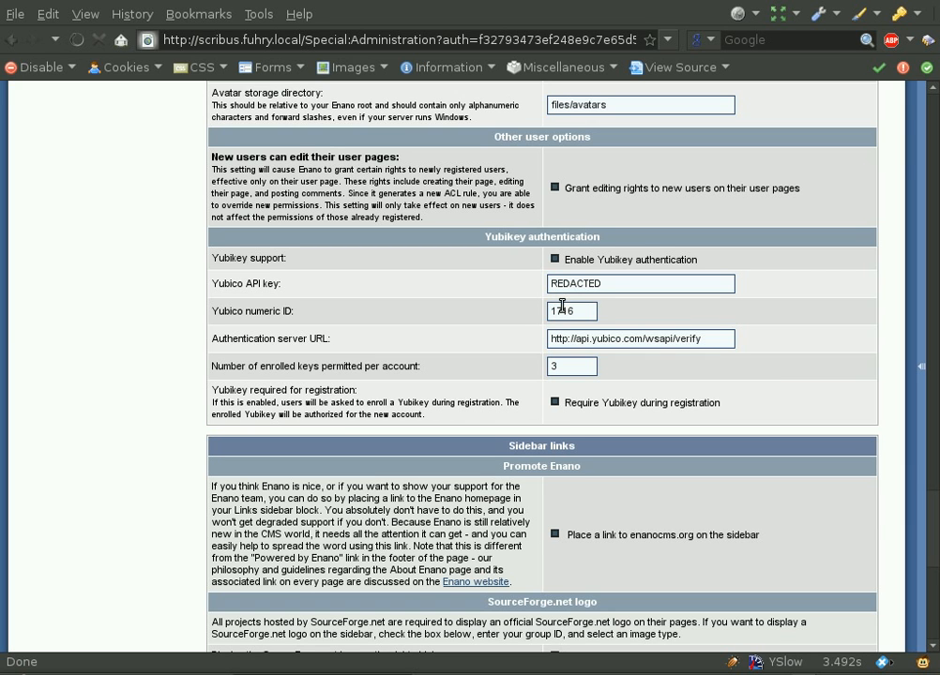
{"action": "mouse_move", "coordinate": [555, 304]}
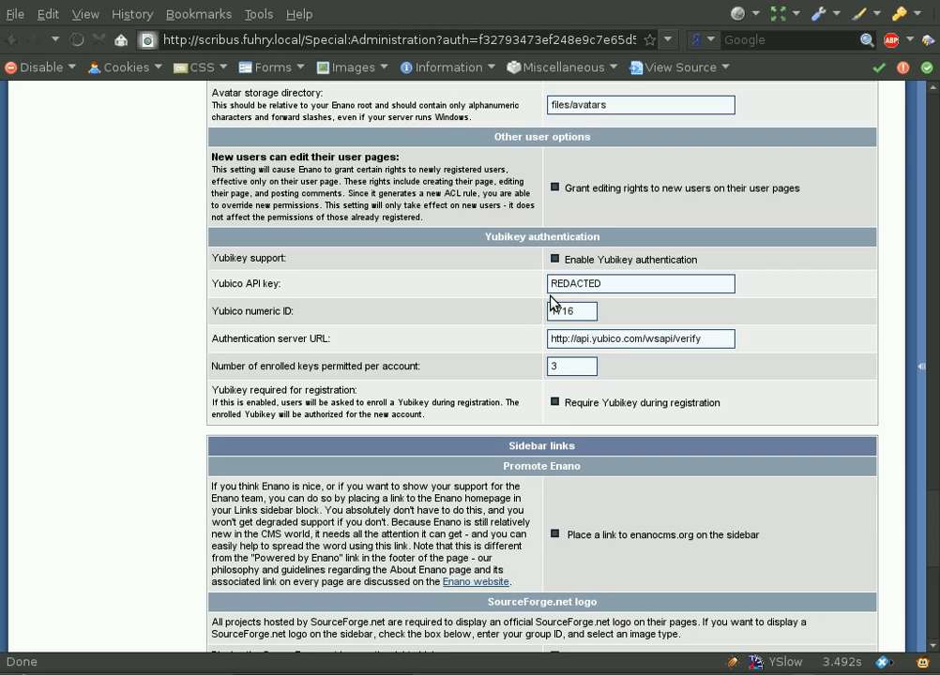
{"action": "type", "text": "1710"}
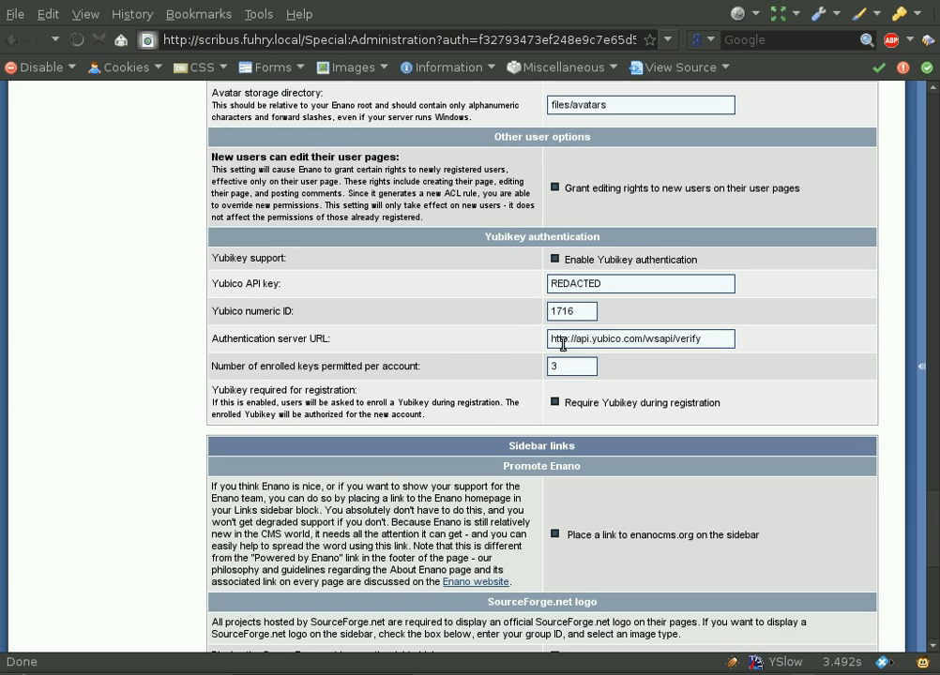
{"action": "mouse_move", "coordinate": [533, 347]}
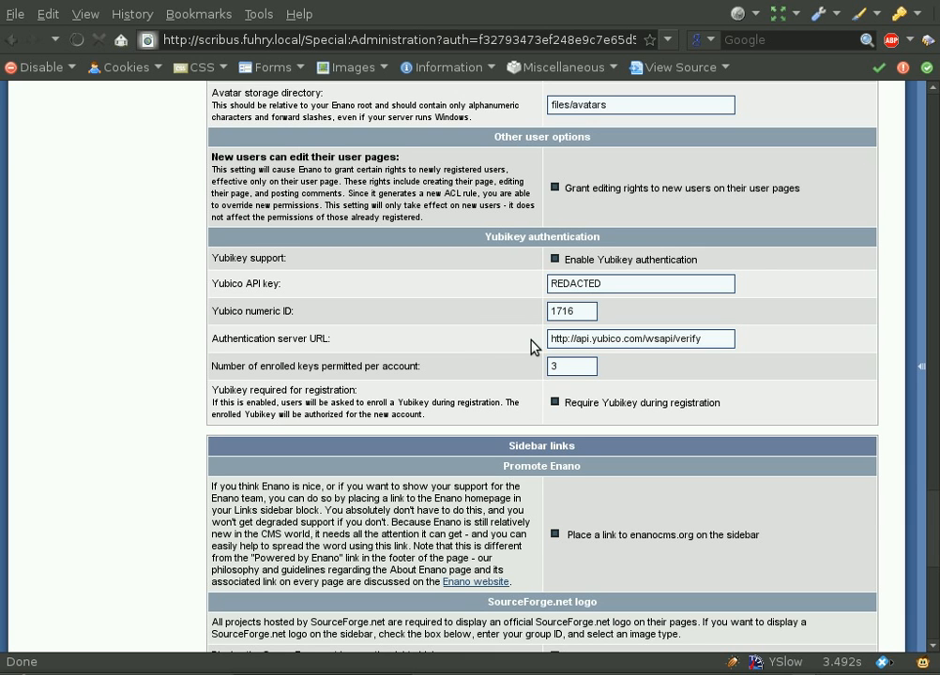
{"action": "mouse_move", "coordinate": [437, 386]}
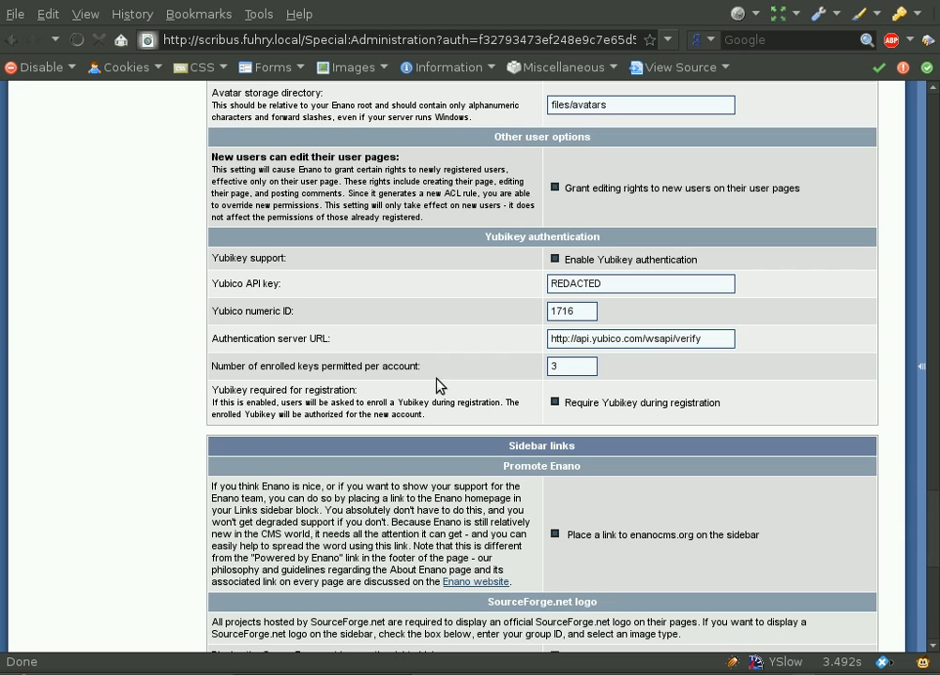
{"action": "mouse_move", "coordinate": [437, 375]}
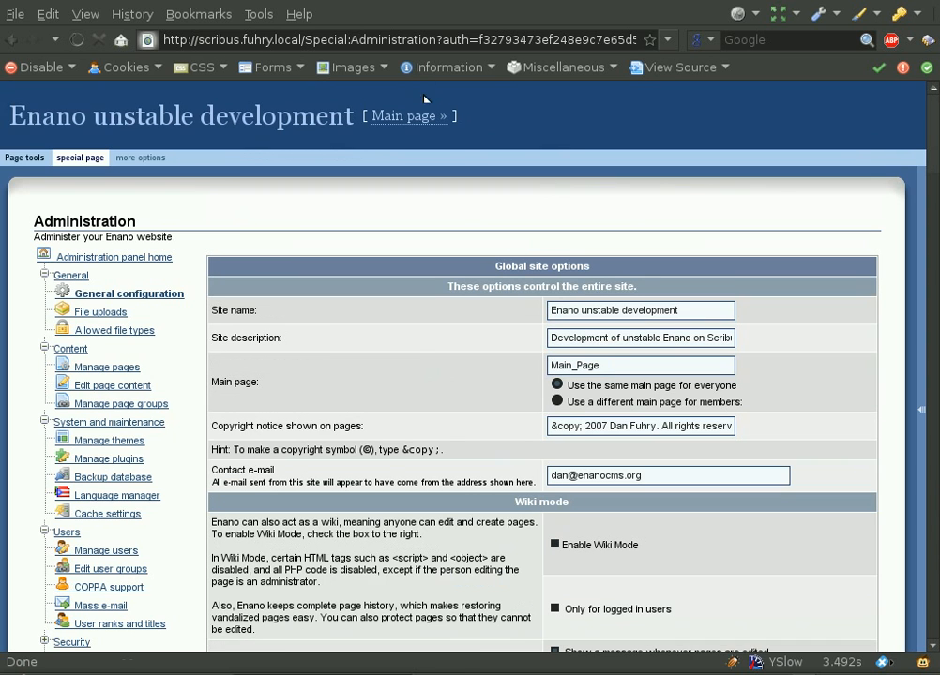
Return to the site's Main Page via the link next to the site title
{"action": "left_click", "coordinate": [405, 117]}
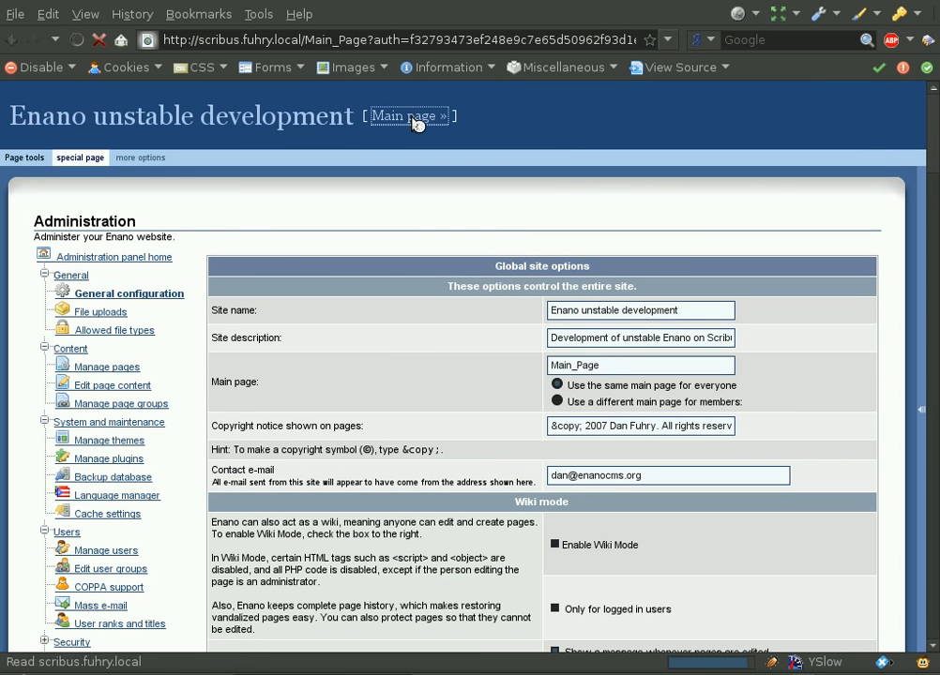
{"action": "left_click", "coordinate": [405, 117]}
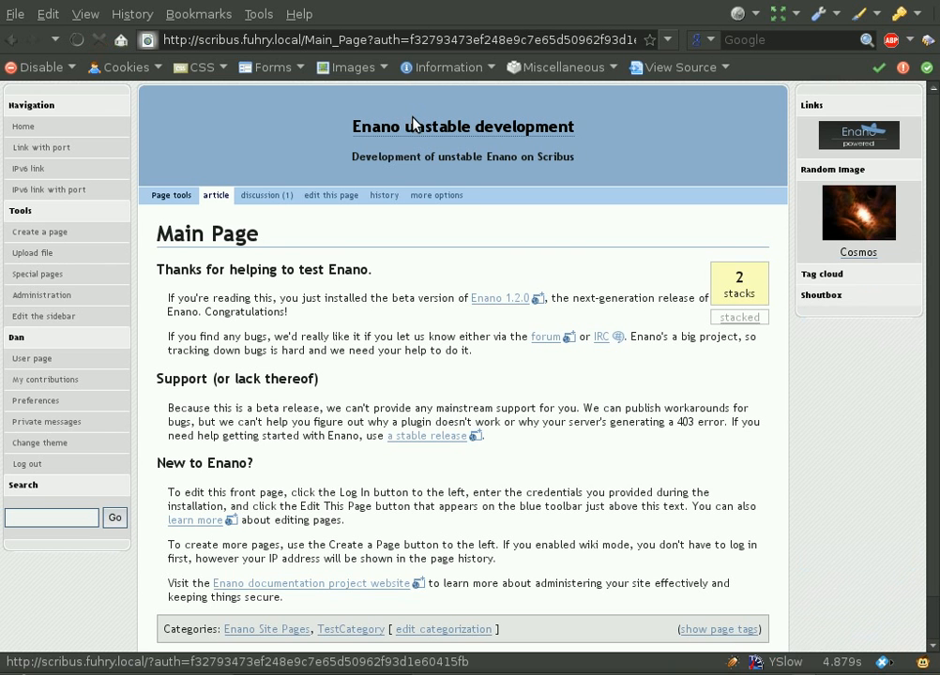